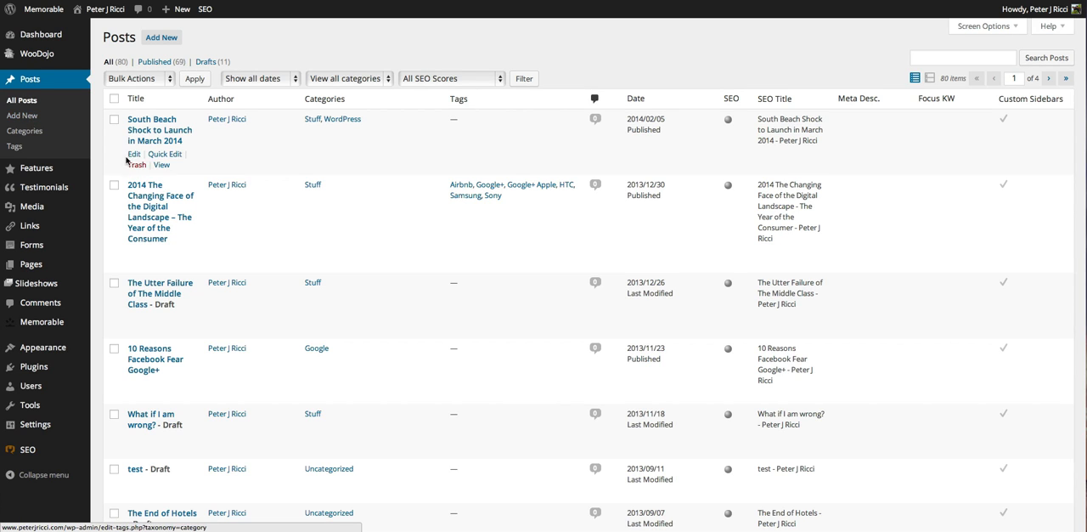
- Open 'South Beach Shock to Launch in March 2014' in the post editor and review its content
{"action": "left_click", "coordinate": [133, 156]}
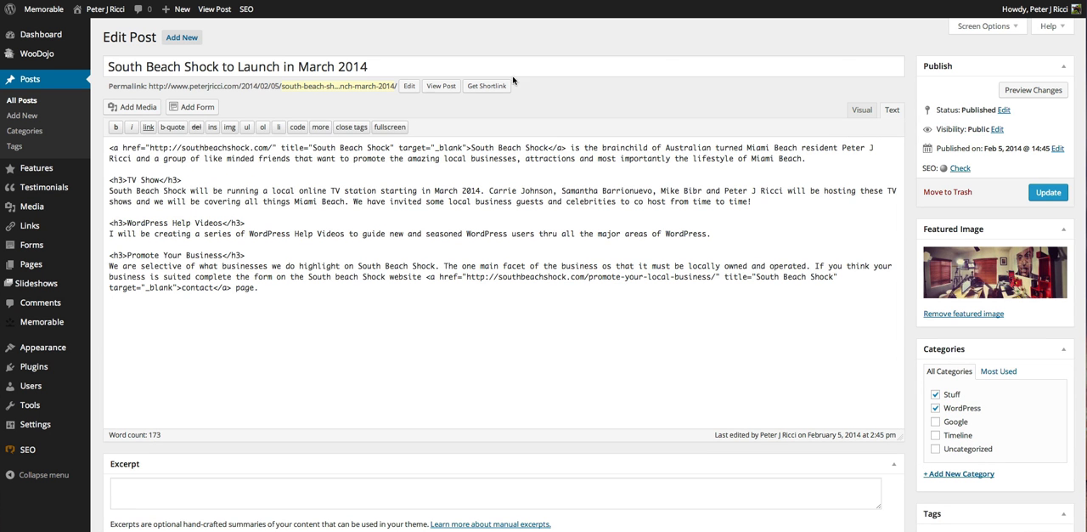
{"action": "left_click", "coordinate": [980, 27]}
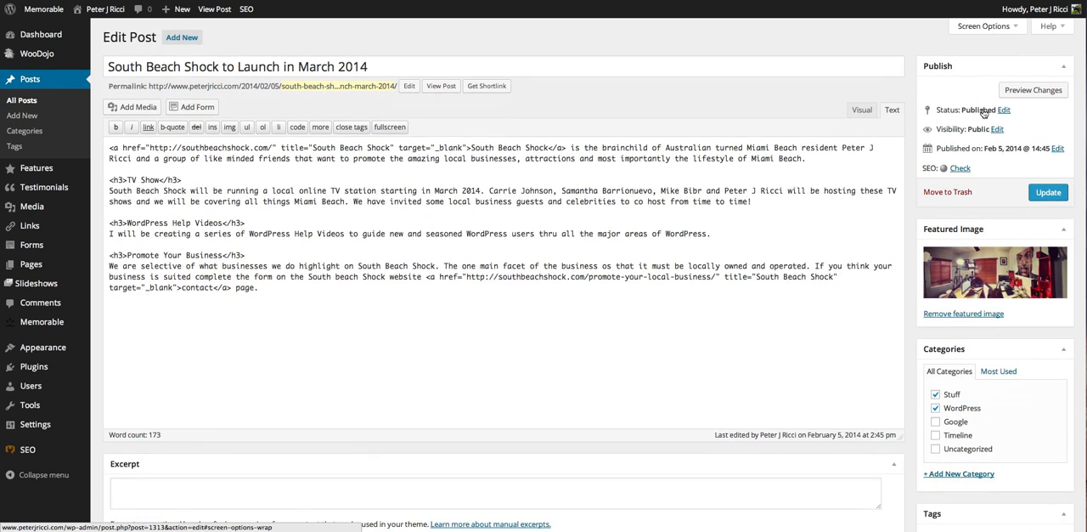
{"action": "scroll", "scroll_direction": "down", "scroll_amount": 3}
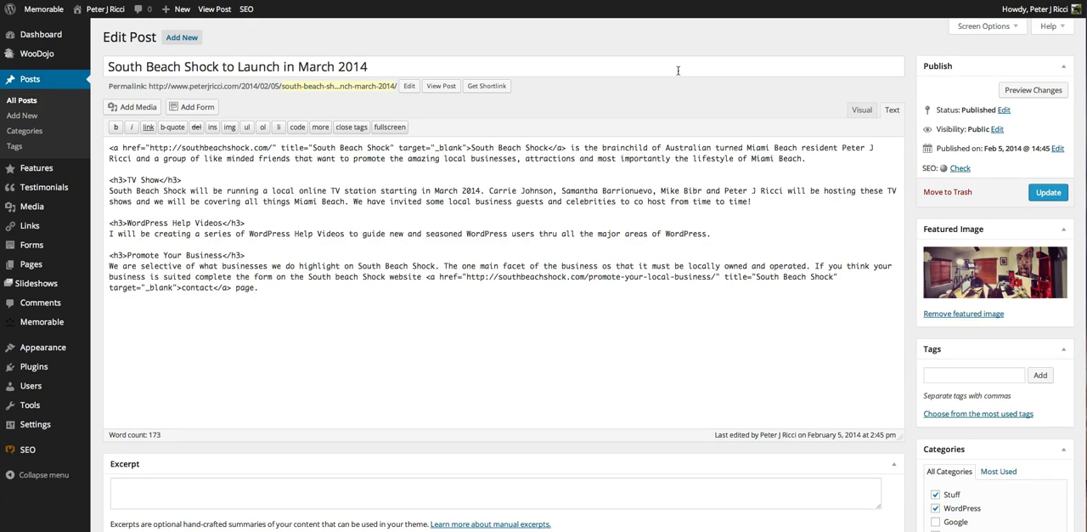
{"action": "mouse_move", "coordinate": [340, 116]}
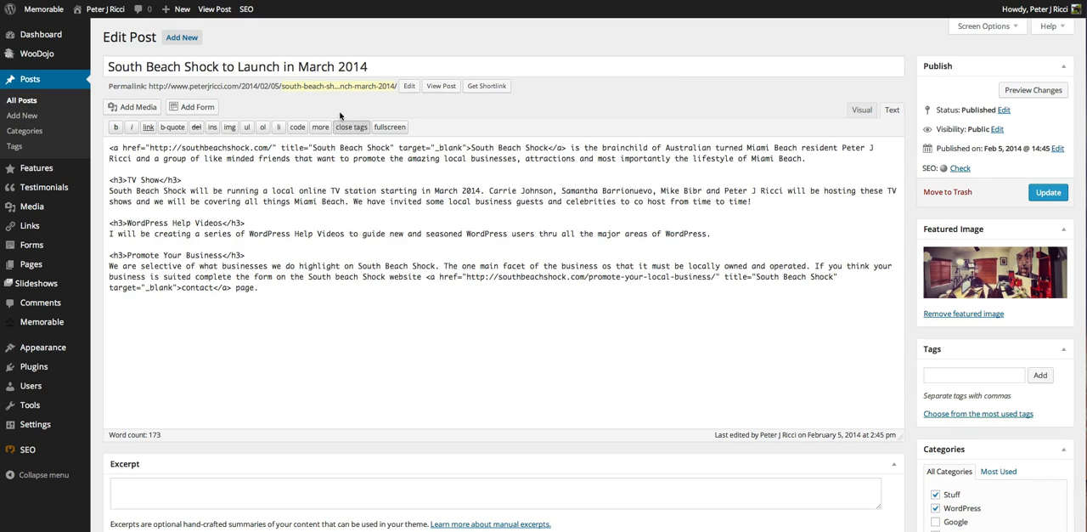
{"action": "triple_click", "coordinate": [237, 66]}
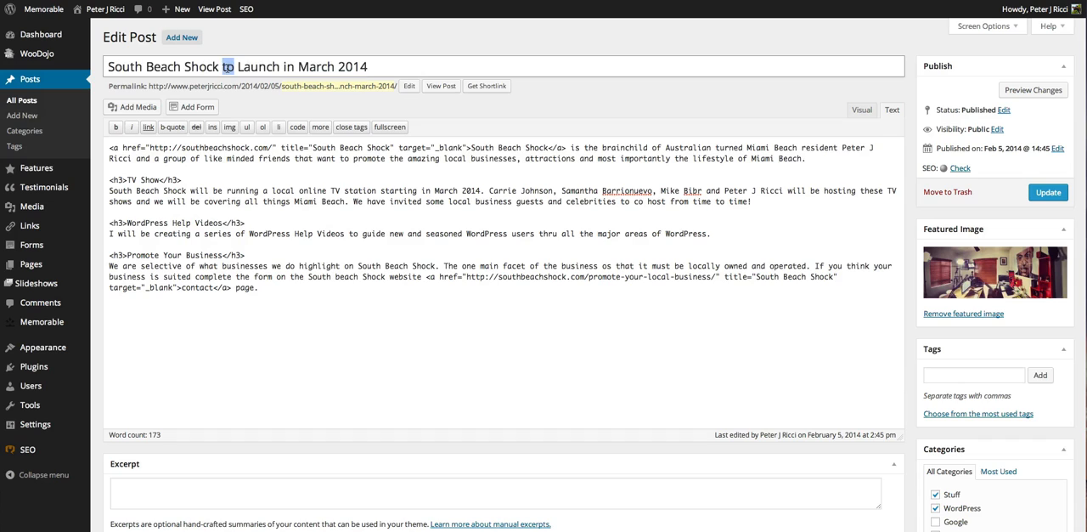
{"action": "triple_click", "coordinate": [237, 66]}
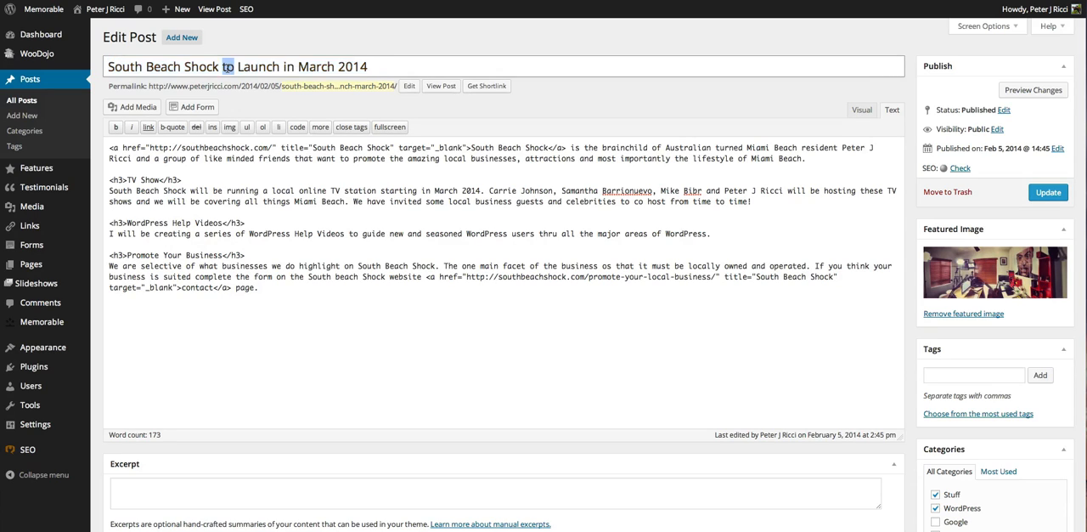
{"action": "triple_click", "coordinate": [238, 66]}
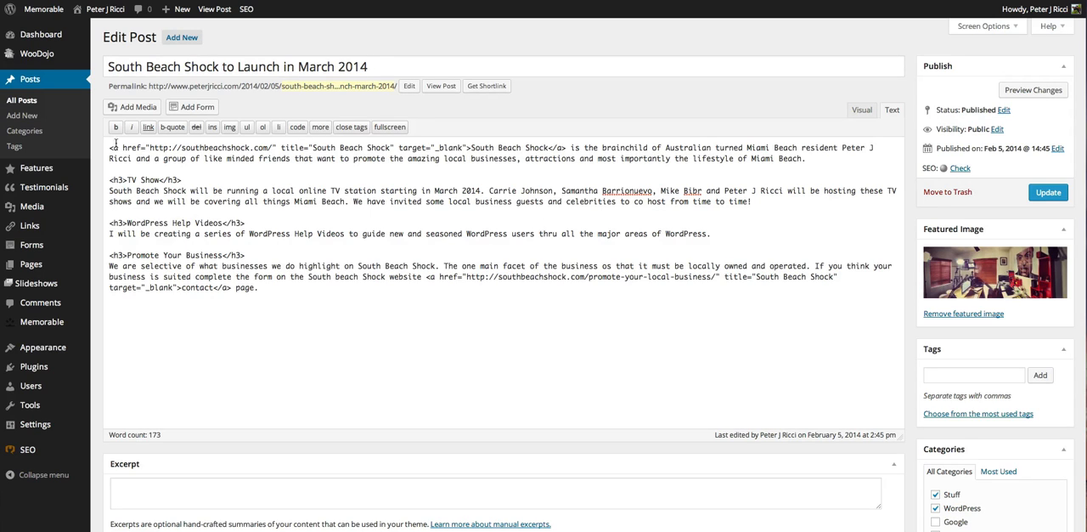
- Switch the editor between Text (raw HTML) and Visual views, ending on Visual
{"action": "left_click", "coordinate": [890, 109]}
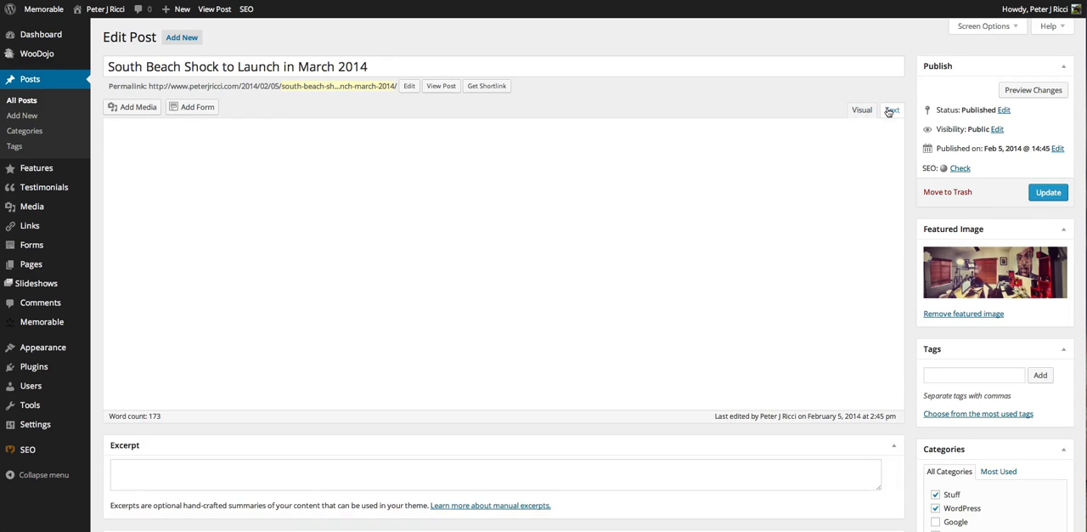
{"action": "left_click", "coordinate": [891, 109]}
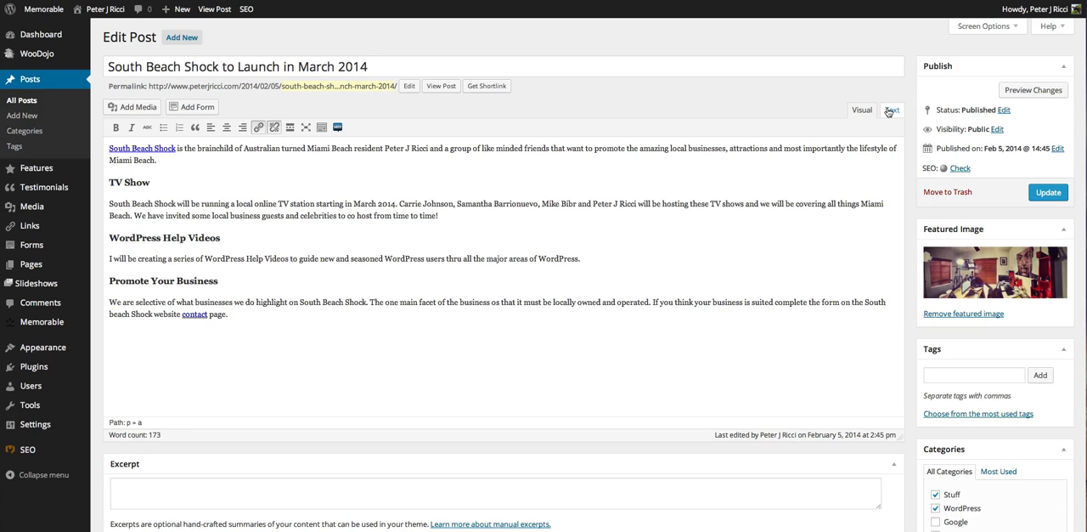
{"action": "left_click", "coordinate": [897, 109]}
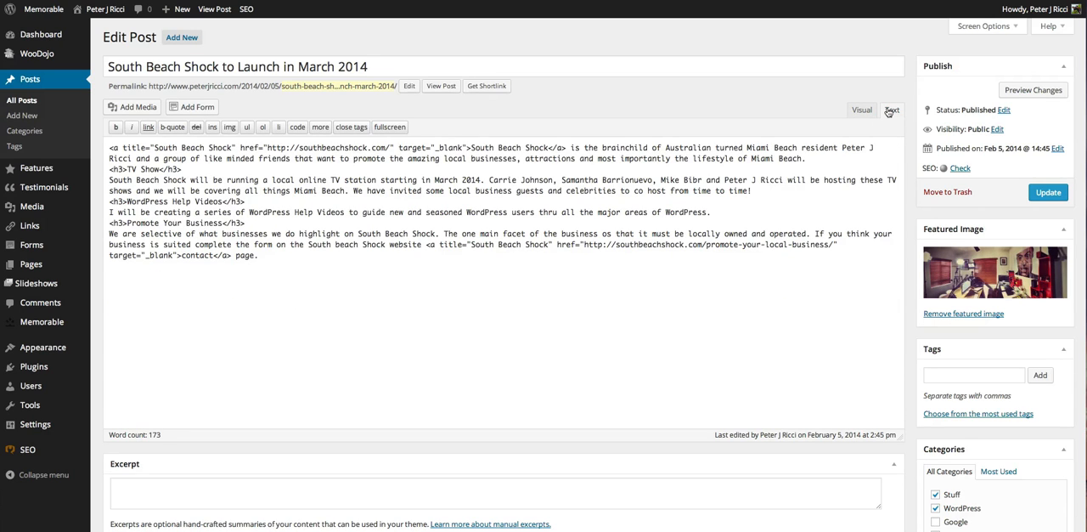
{"action": "left_click", "coordinate": [859, 108]}
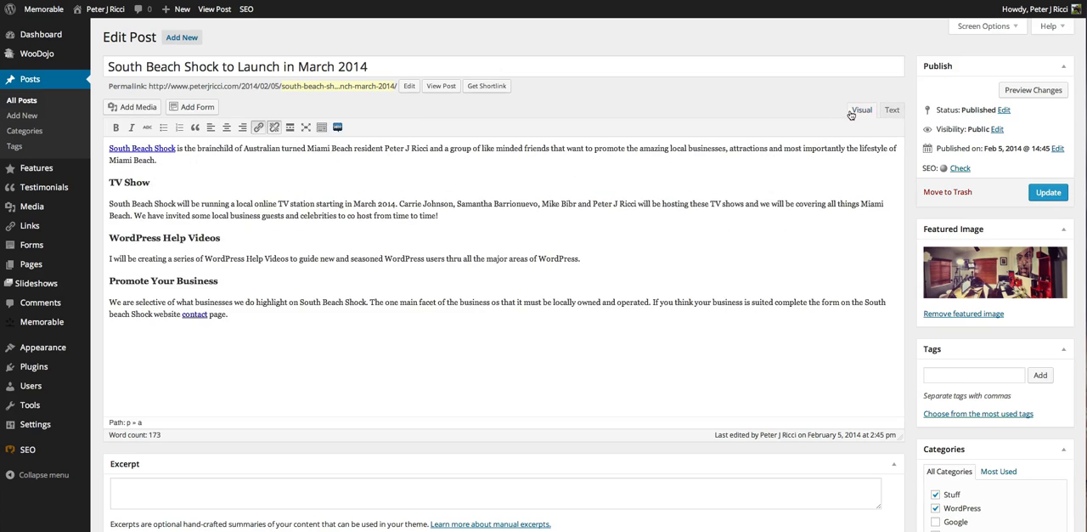
{"action": "left_click", "coordinate": [887, 108]}
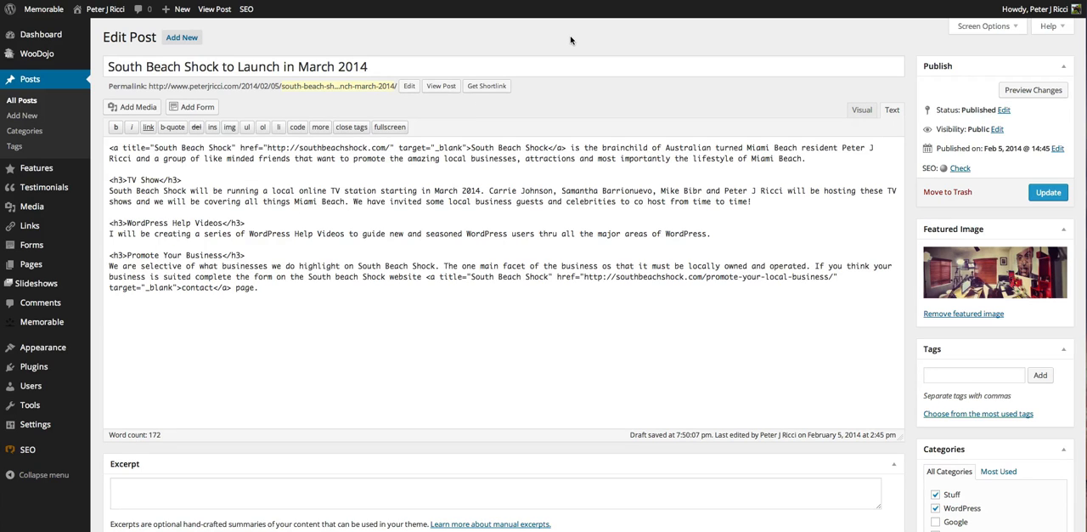
{"action": "mouse_move", "coordinate": [948, 169]}
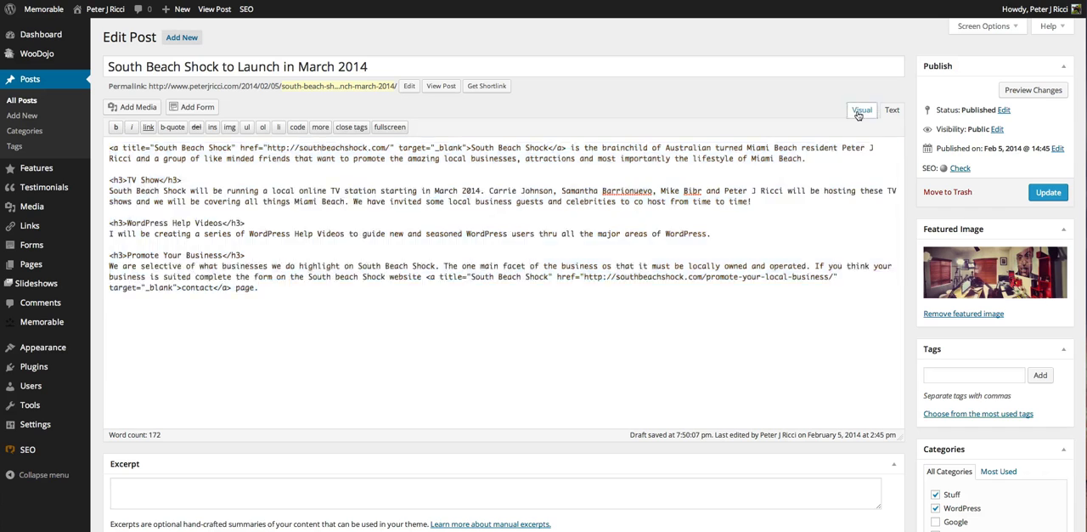
{"action": "left_click", "coordinate": [859, 108]}
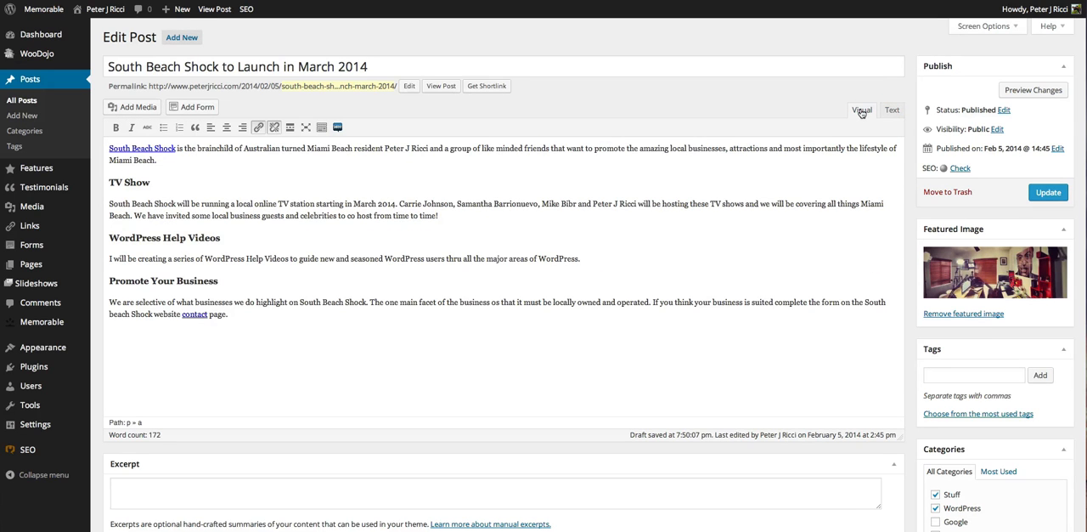
{"action": "mouse_move", "coordinate": [319, 363]}
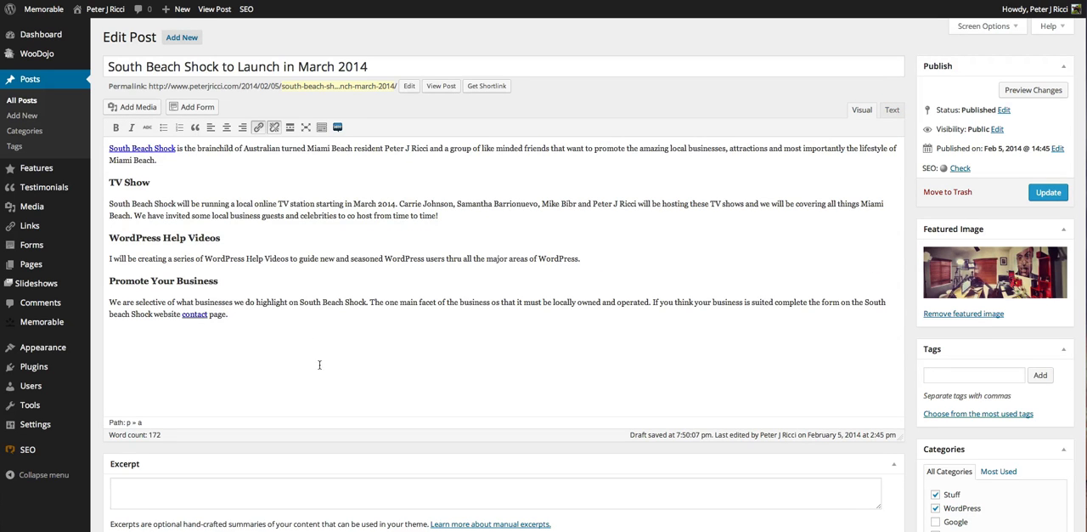
{"action": "mouse_move", "coordinate": [920, 342]}
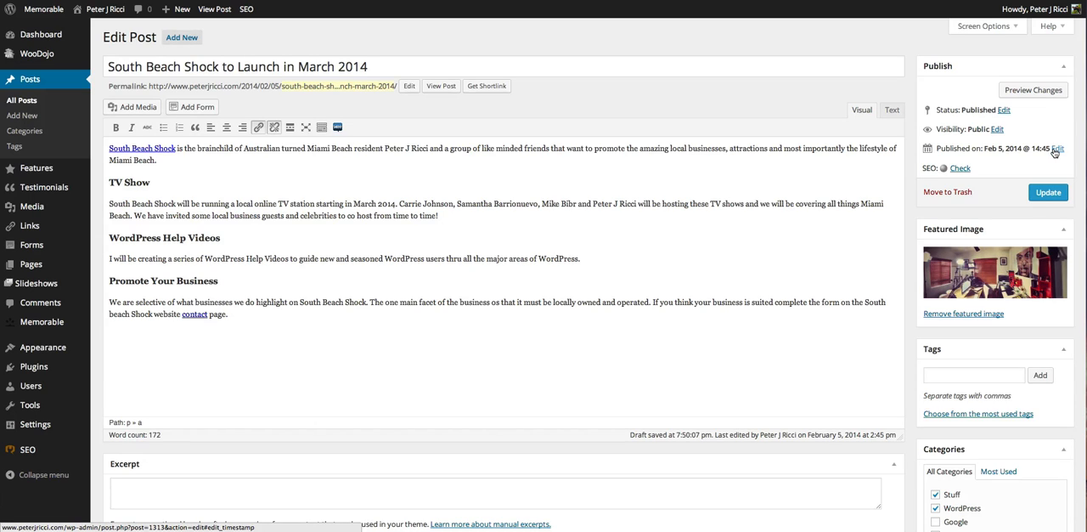
{"action": "mouse_move", "coordinate": [971, 156]}
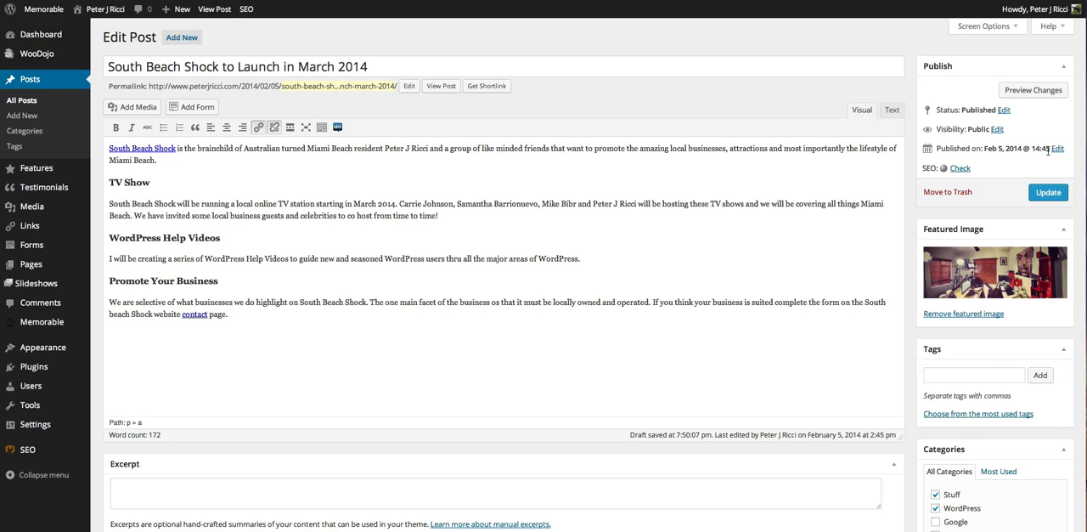
{"action": "mouse_move", "coordinate": [989, 231]}
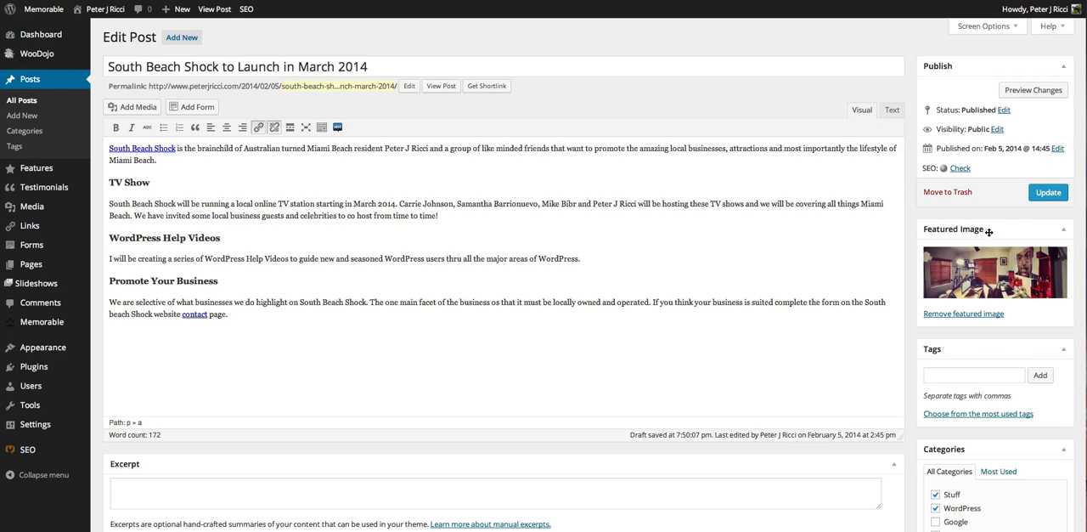
{"action": "mouse_move", "coordinate": [1038, 289]}
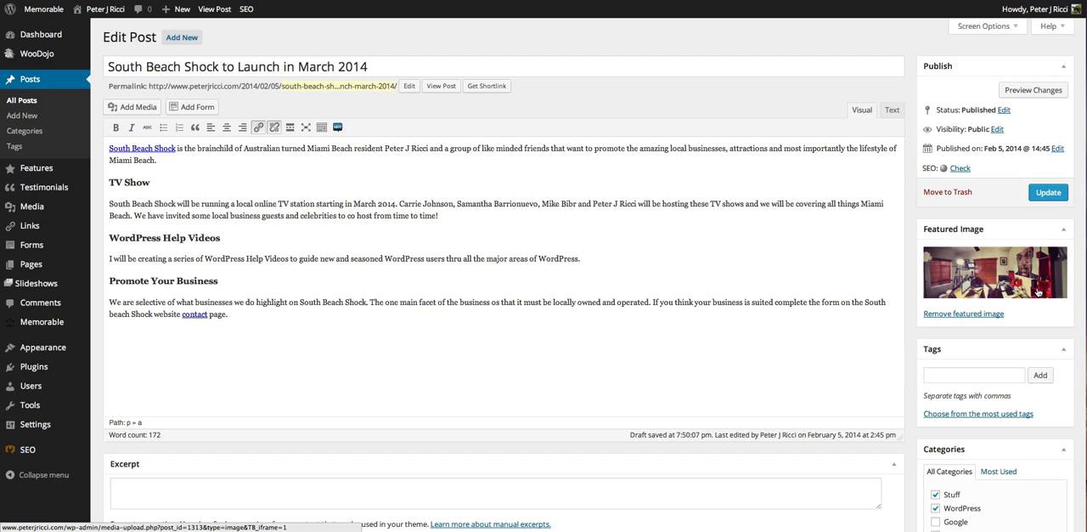
- In the featured image chooser, filter to 'Uploaded to this post' and select the photo
{"action": "left_click", "coordinate": [963, 314]}
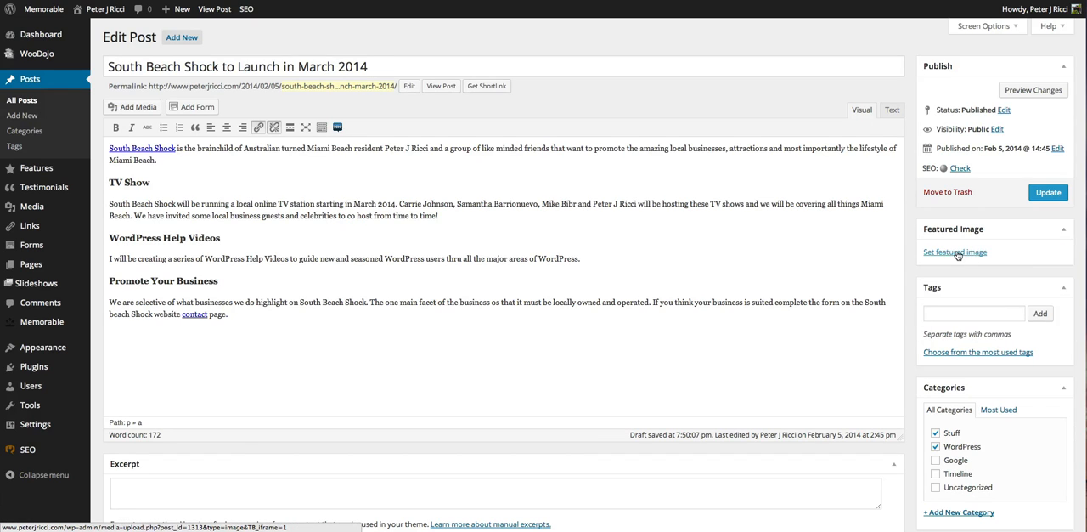
{"action": "left_click", "coordinate": [954, 251]}
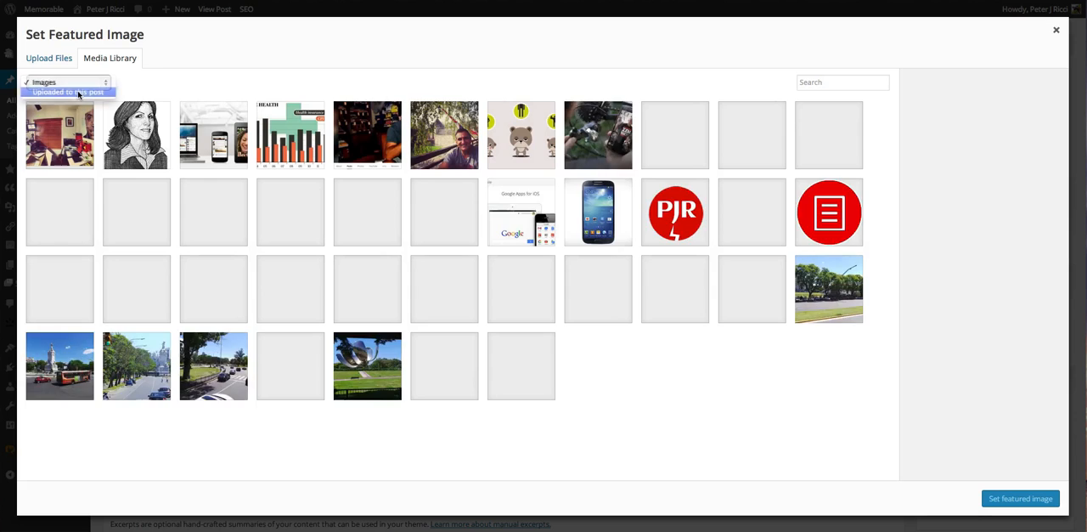
{"action": "left_click", "coordinate": [74, 90]}
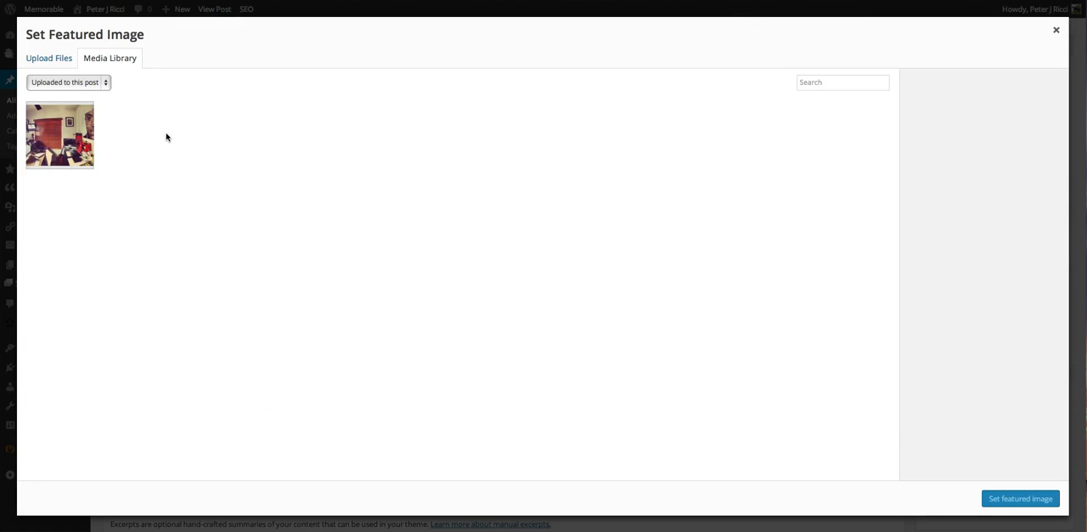
{"action": "left_click", "coordinate": [65, 136]}
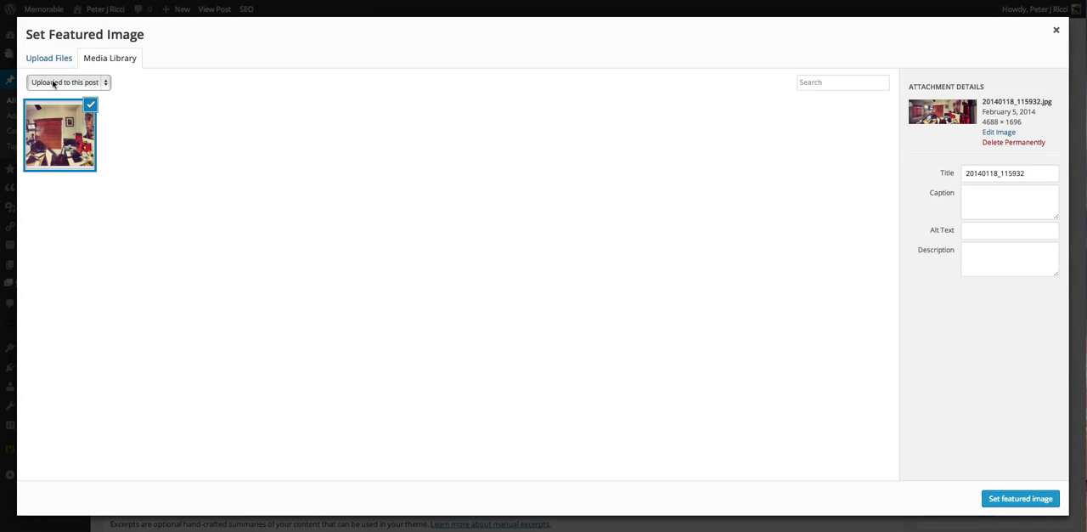
- Return to the Media Library and set the selected photo as featured image
{"action": "left_click", "coordinate": [47, 58]}
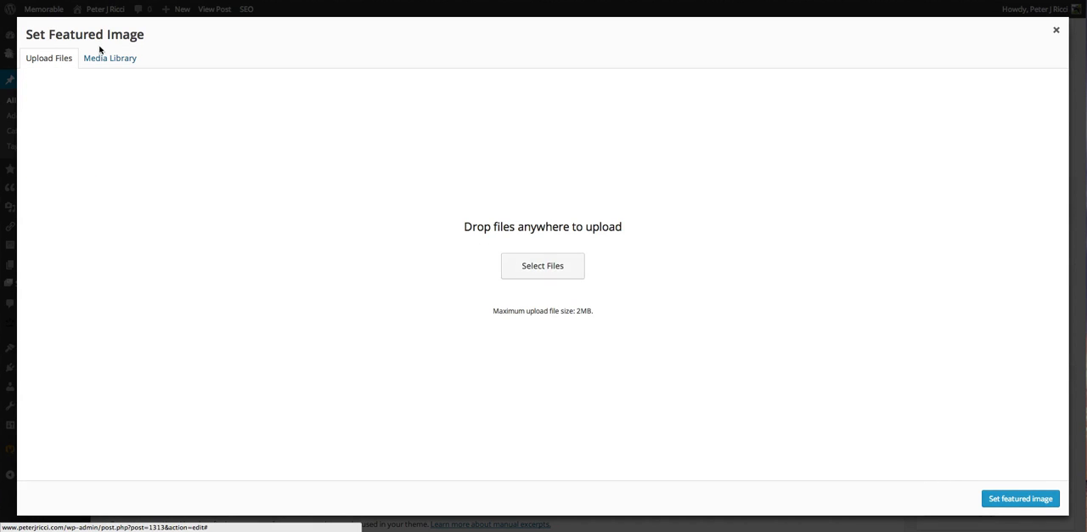
{"action": "left_click", "coordinate": [109, 57]}
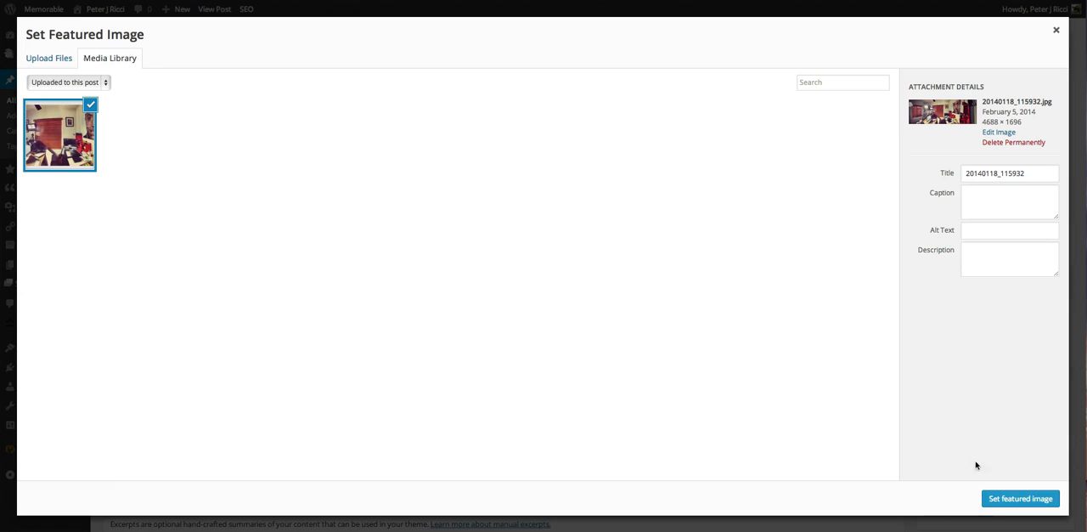
{"action": "left_click", "coordinate": [1019, 497]}
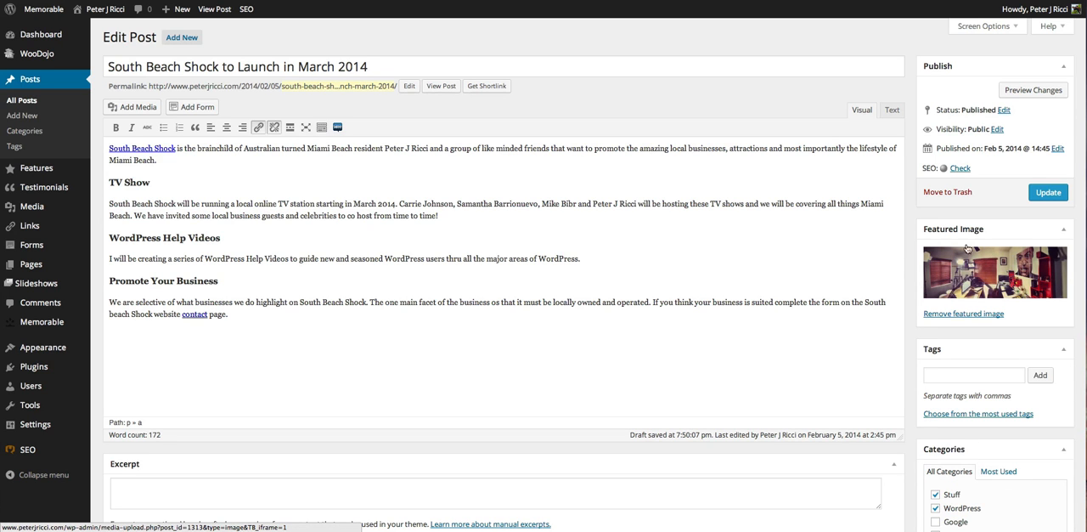
{"action": "mouse_move", "coordinate": [1021, 275]}
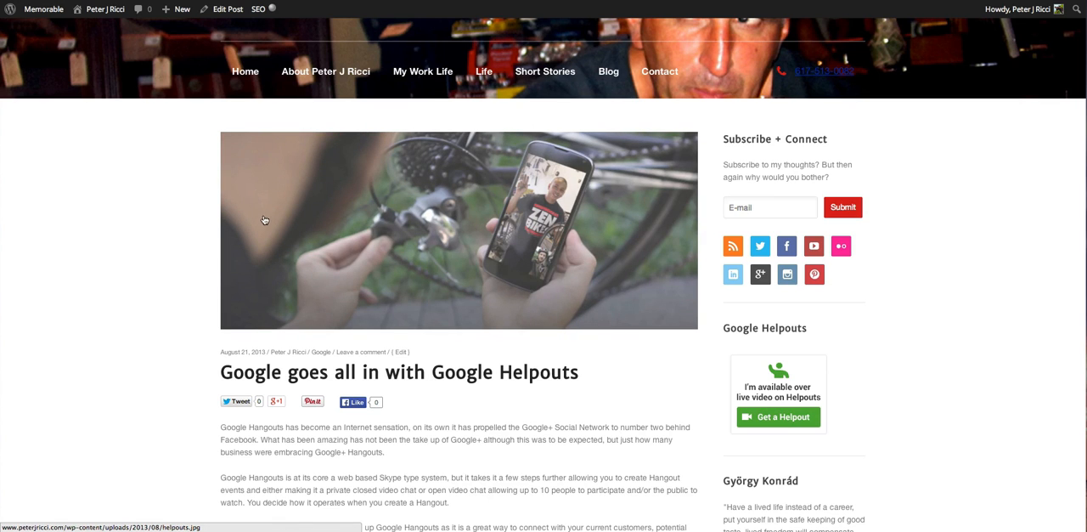
{"action": "mouse_move", "coordinate": [262, 156]}
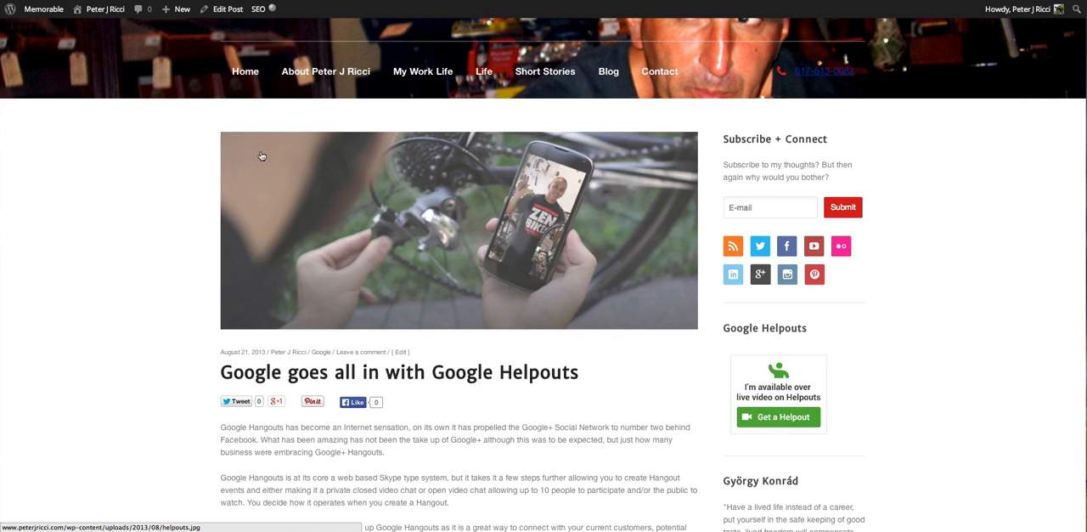
{"action": "left_click", "coordinate": [224, 10]}
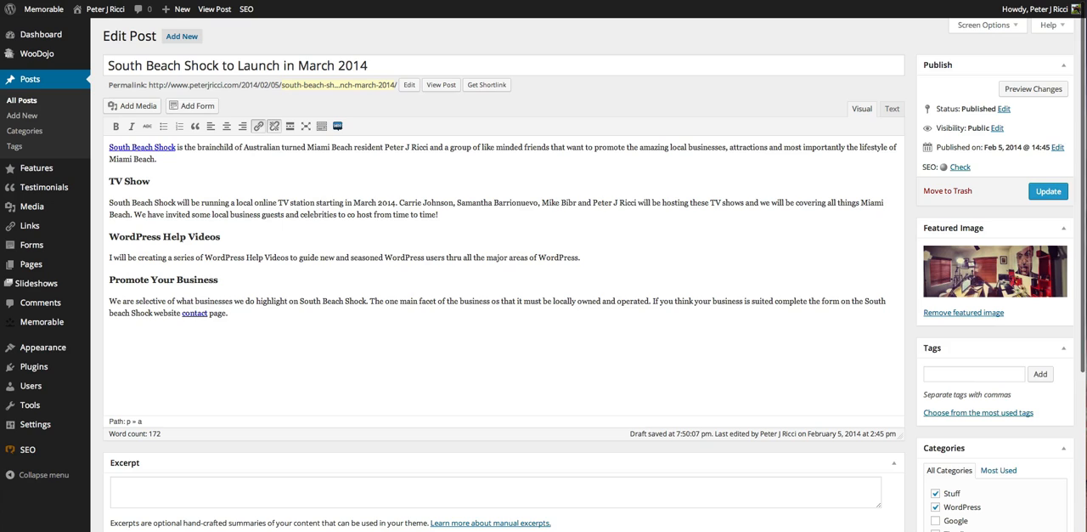
{"action": "mouse_move", "coordinate": [879, 46]}
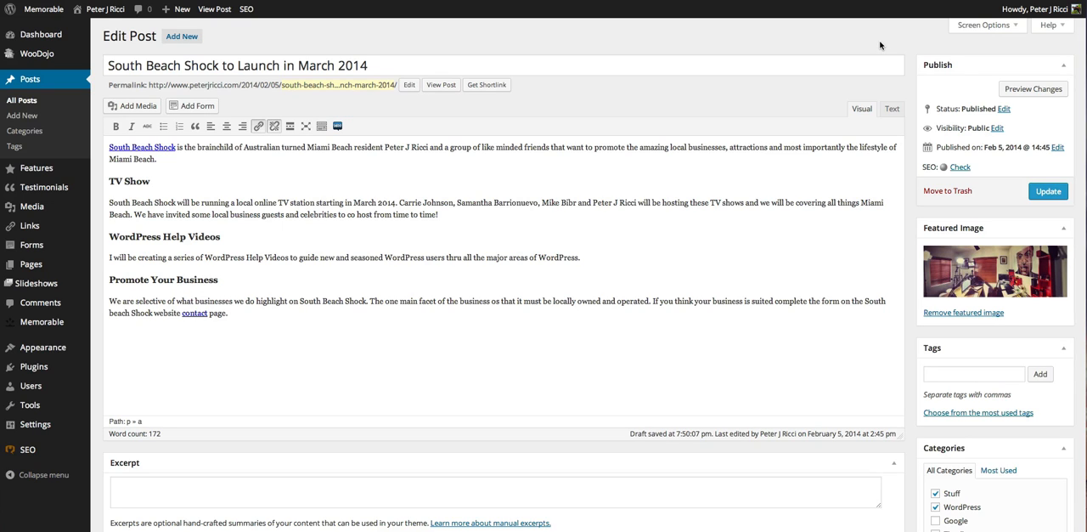
{"action": "mouse_move", "coordinate": [861, 251]}
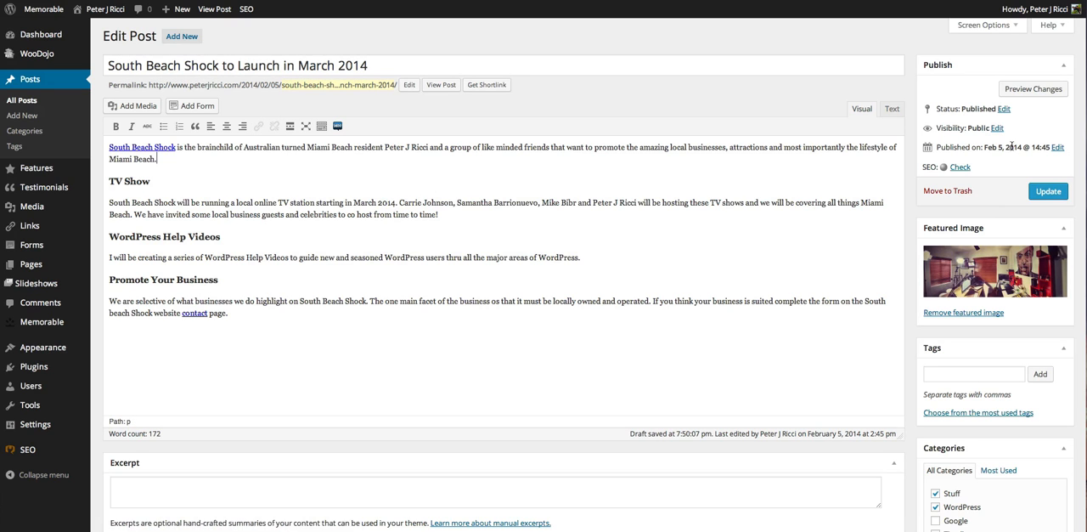
{"action": "scroll", "scroll_direction": "down", "scroll_amount": 3}
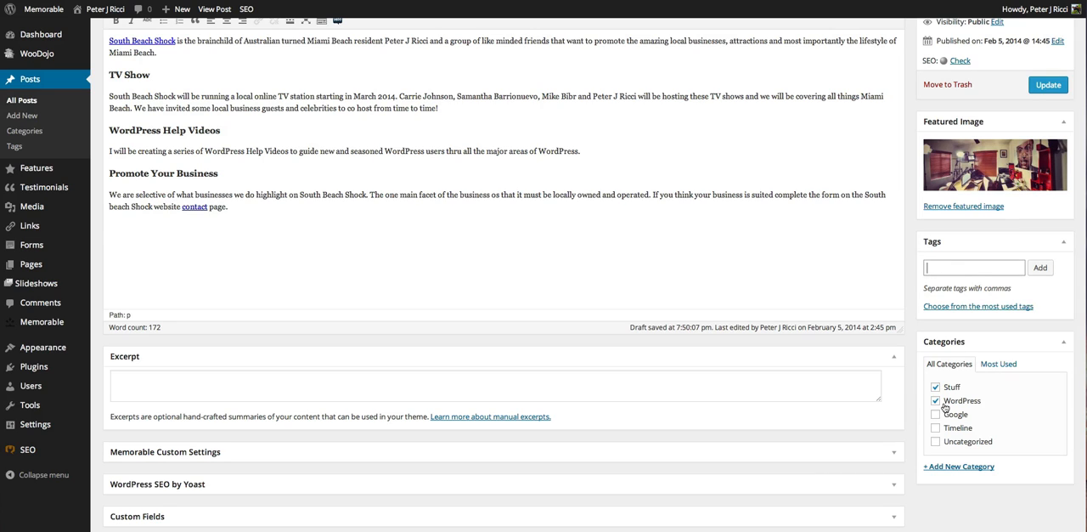
{"action": "left_click", "coordinate": [936, 385]}
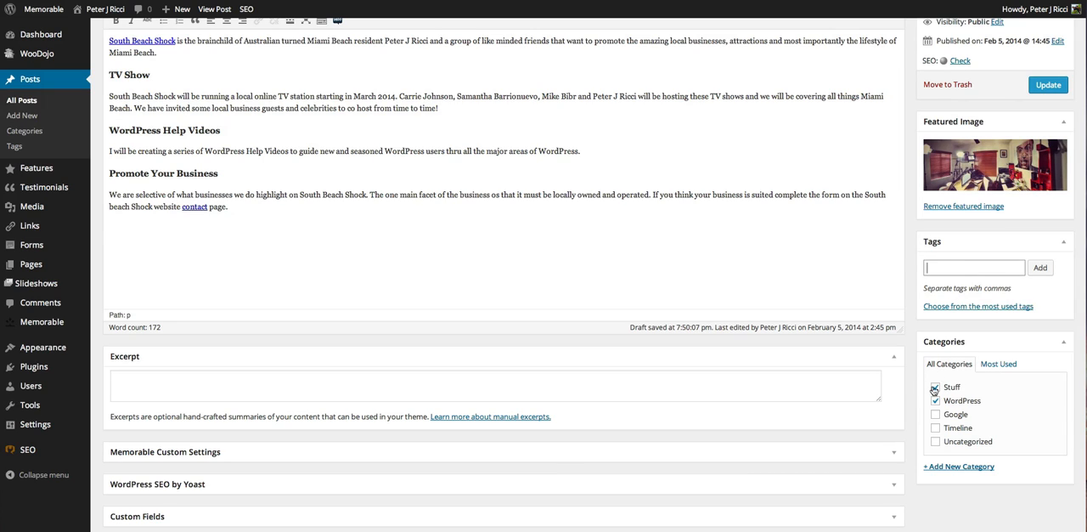
{"action": "left_click", "coordinate": [934, 386]}
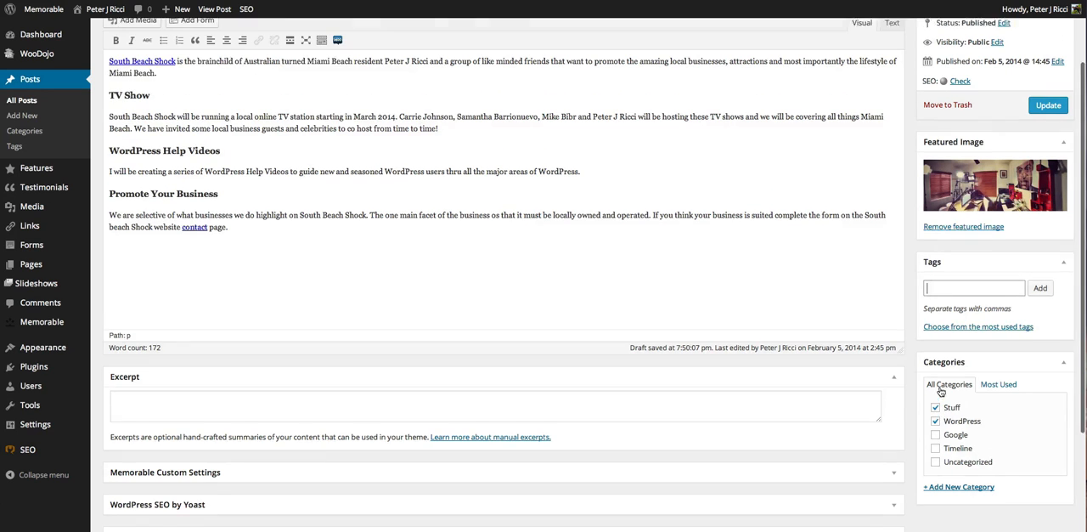
{"action": "scroll", "scroll_direction": "up", "scroll_amount": 3}
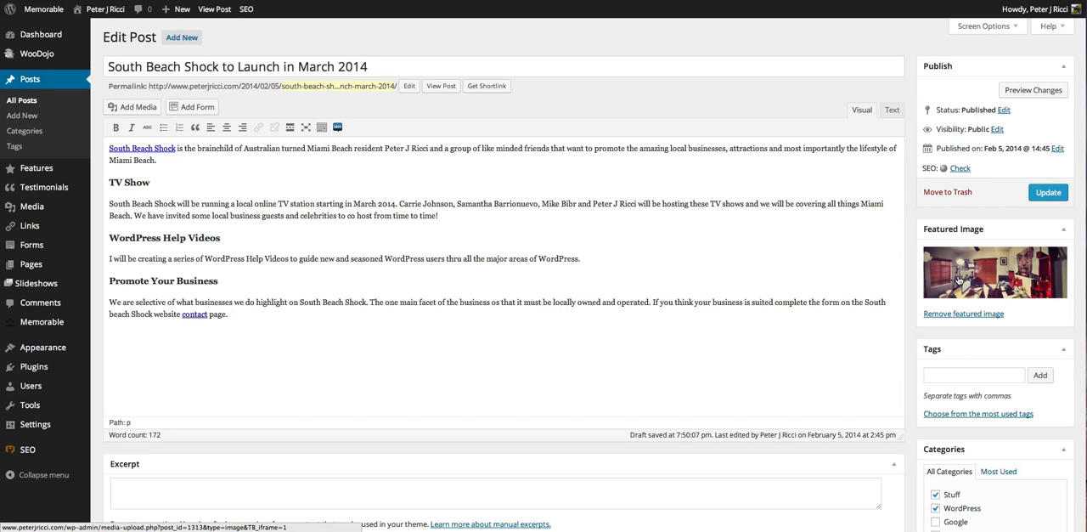
{"action": "scroll", "scroll_direction": "down", "scroll_amount": 3}
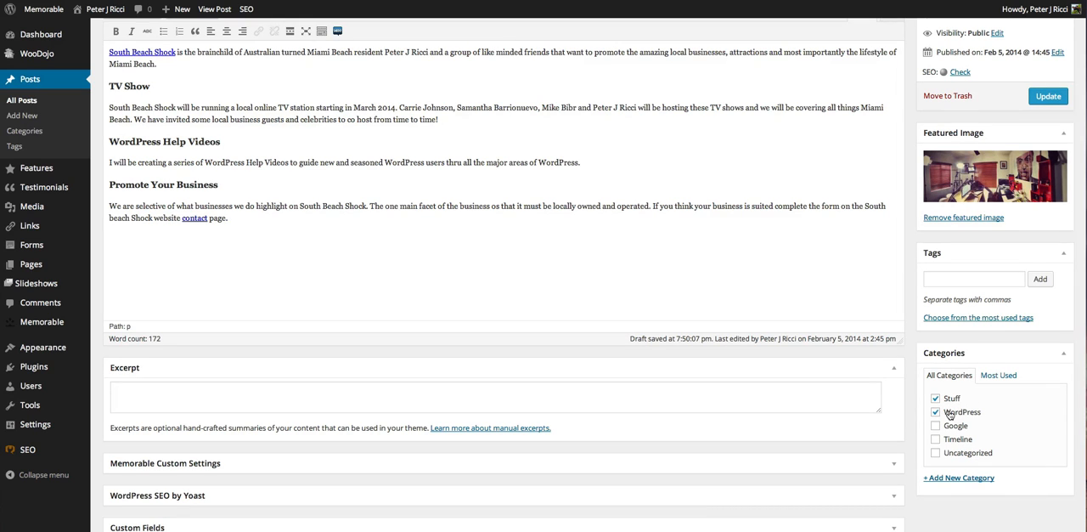
{"action": "scroll", "scroll_direction": "down", "scroll_amount": 3}
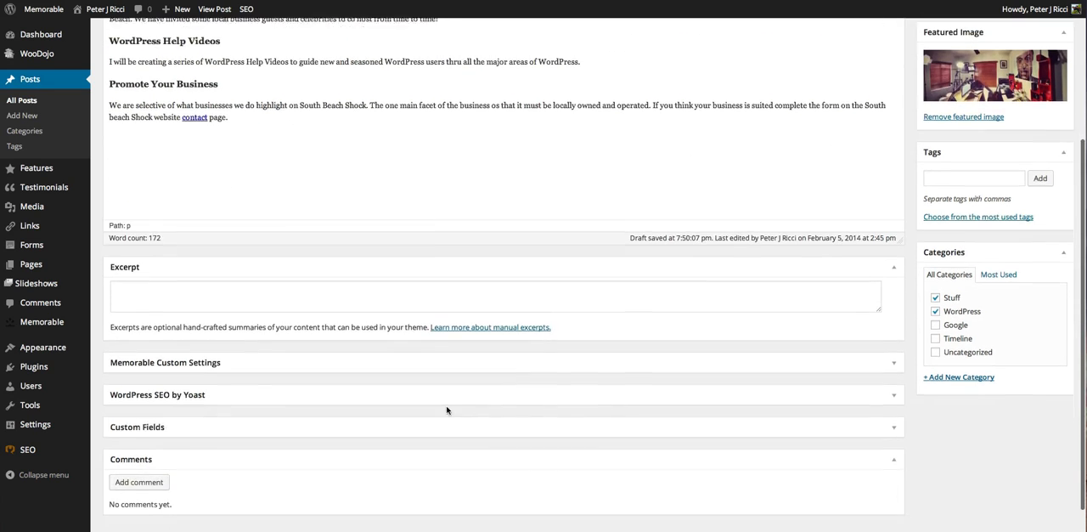
{"action": "left_click", "coordinate": [156, 394]}
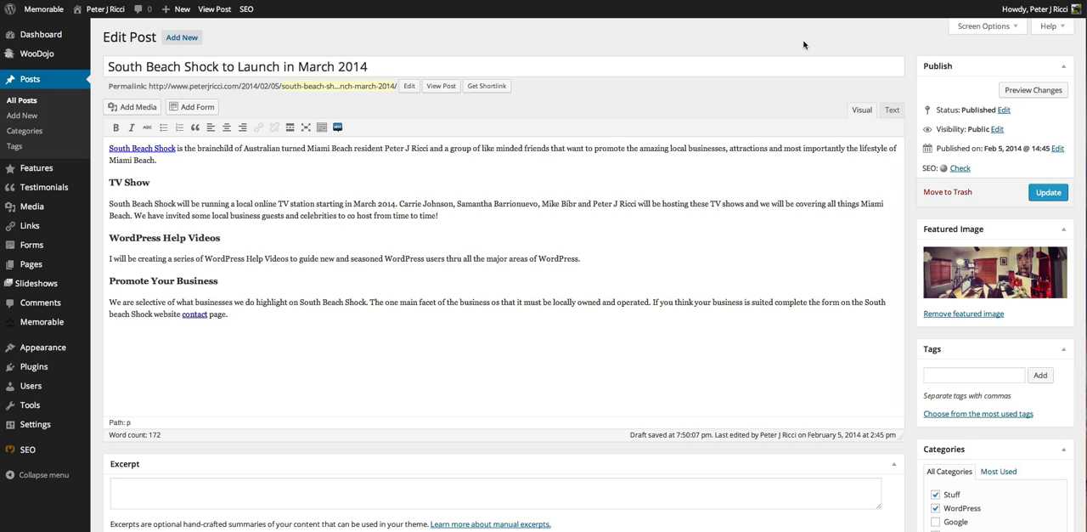
{"action": "mouse_move", "coordinate": [1048, 192]}
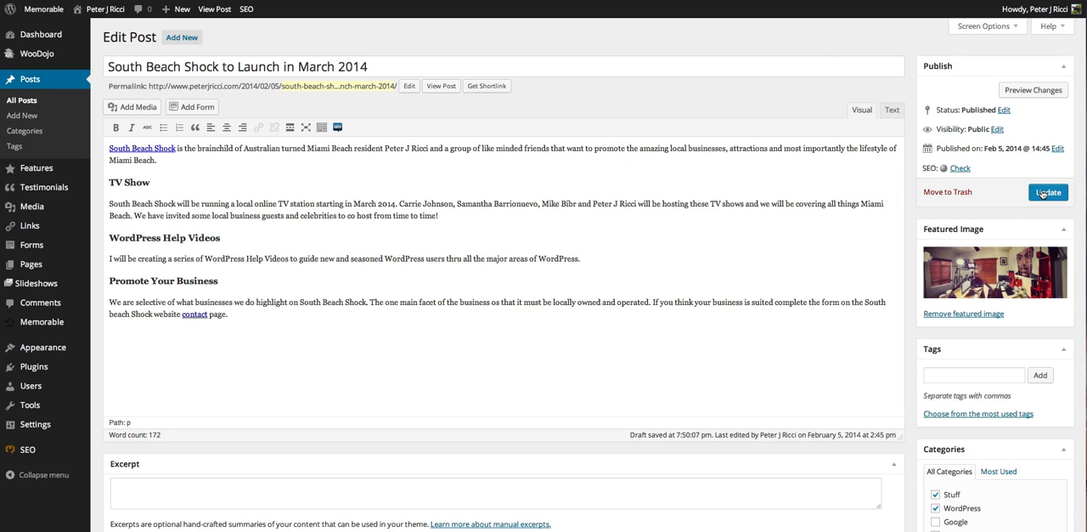